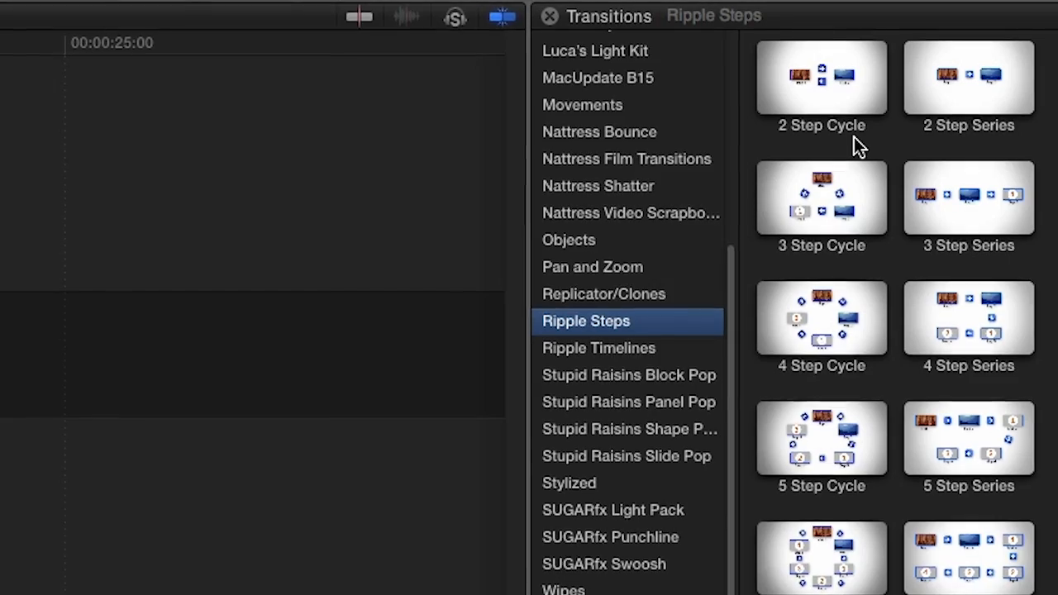
mouse_move(1015, 148)
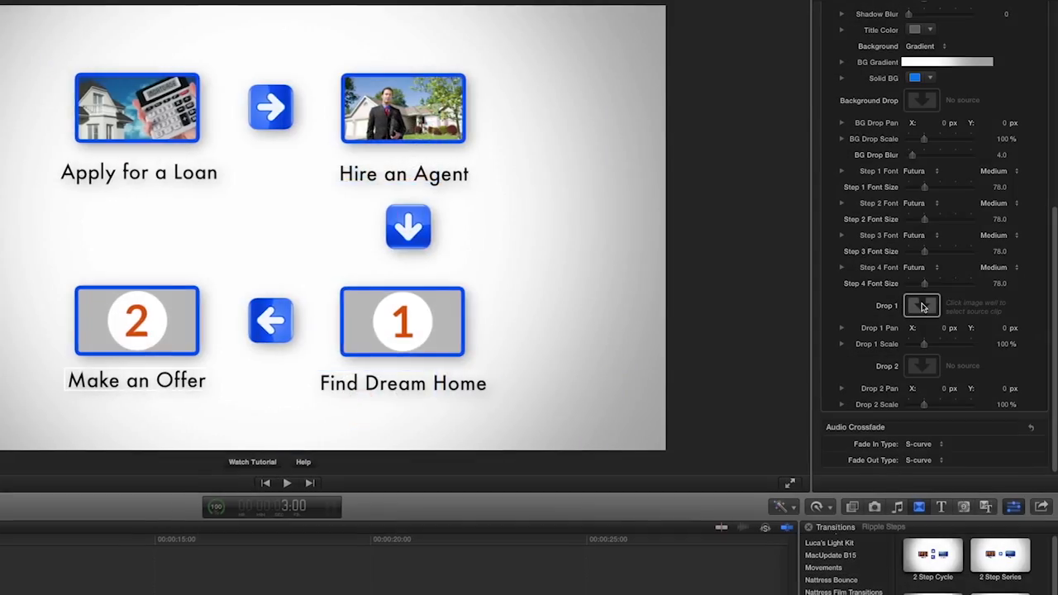
Assign the 3-Shop for-sale photo to Drop 1 at 106% scale and the 4-Sold photo to Drop 2
left_click(922, 304)
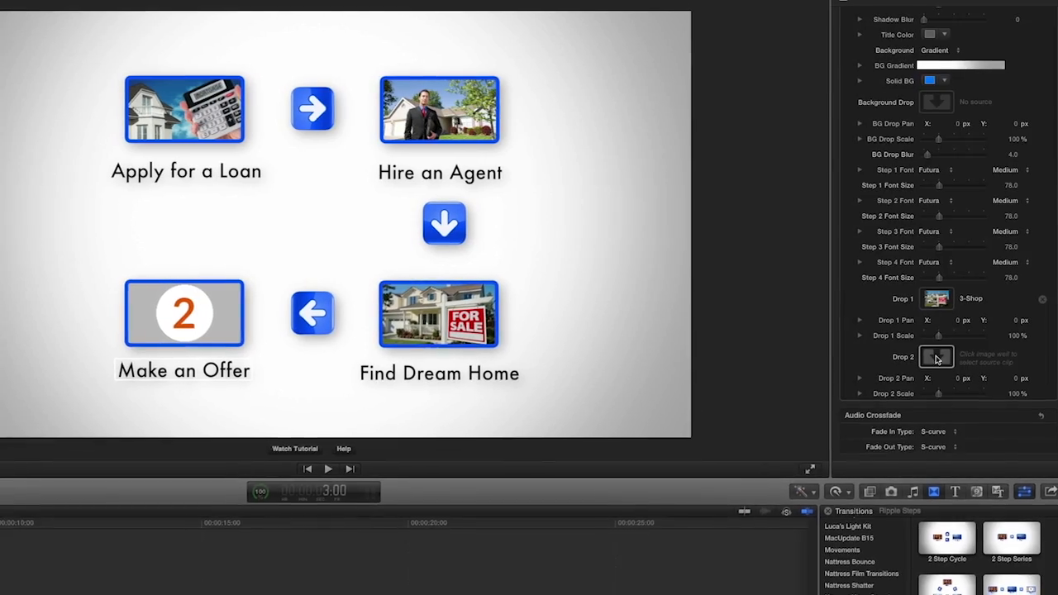
left_click(936, 357)
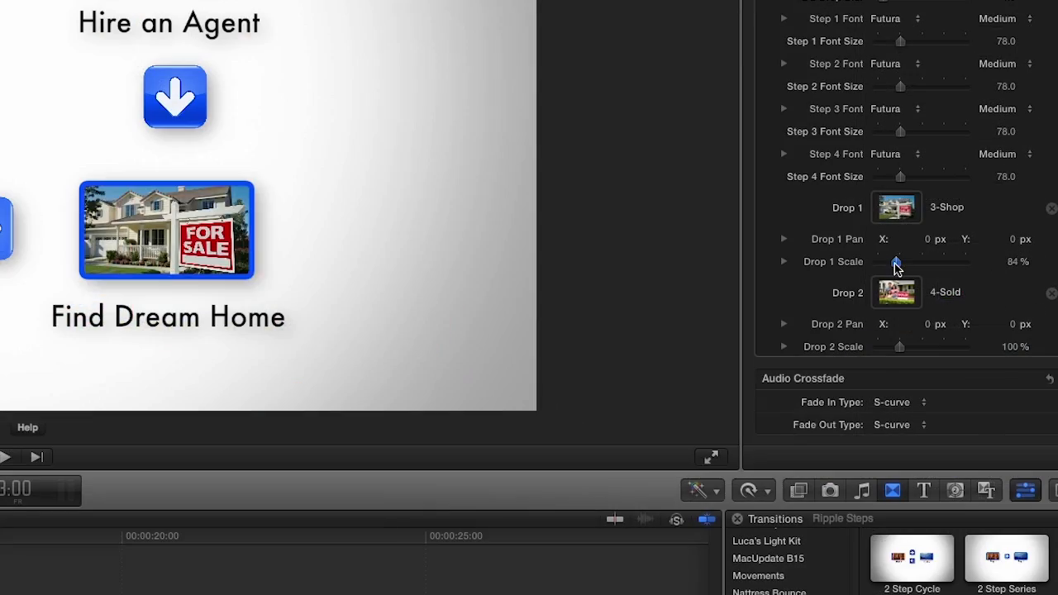
left_click_drag(894, 261, 901, 261)
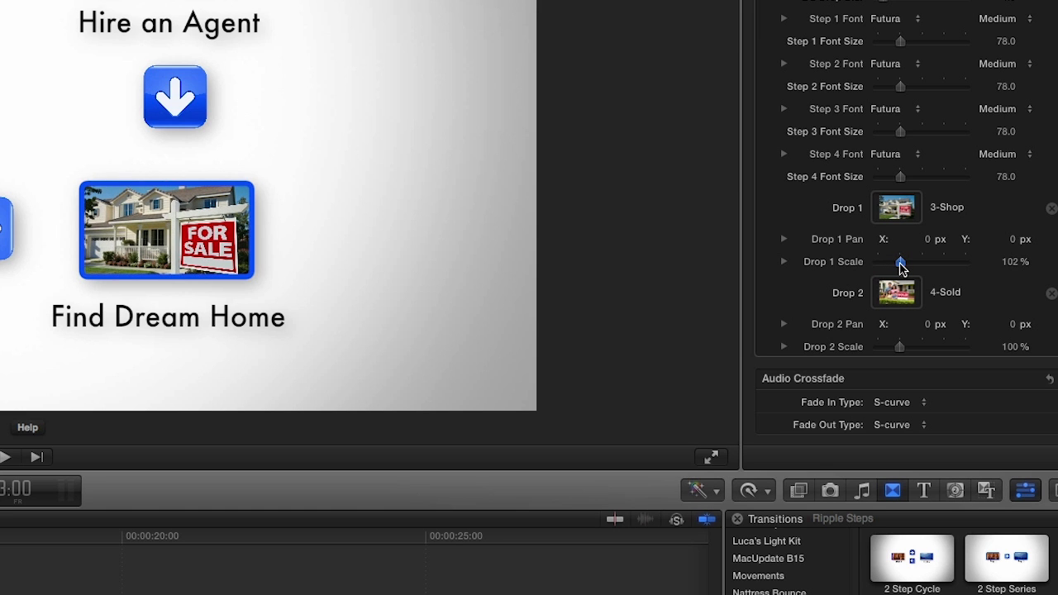
left_click_drag(899, 261, 902, 261)
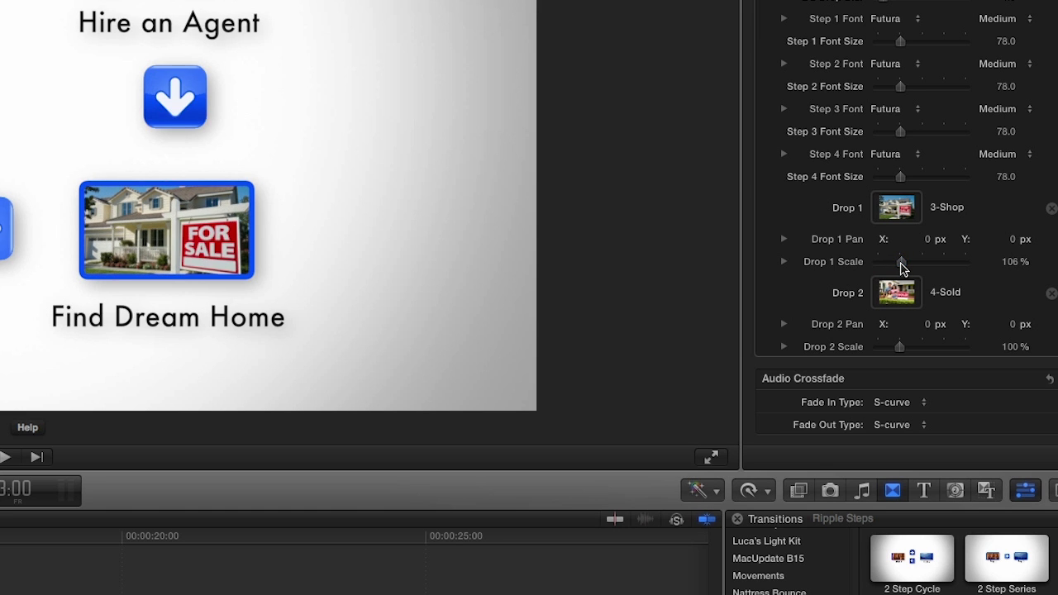
left_click(901, 18)
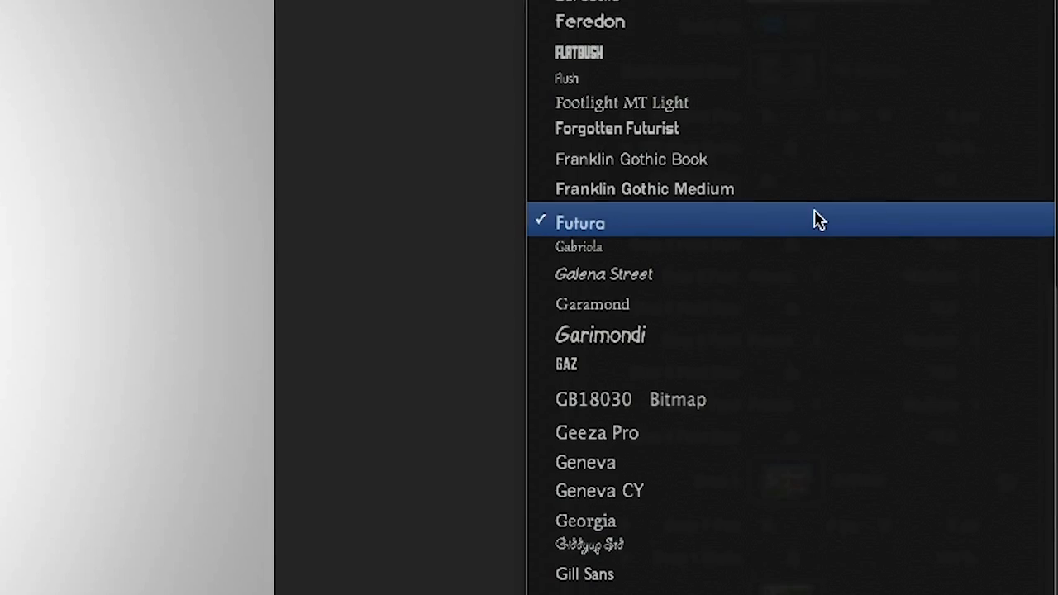
Set the Step 1 label font to Dobra Bold, try a solid-colour background, then restore the gradient
left_click(581, 221)
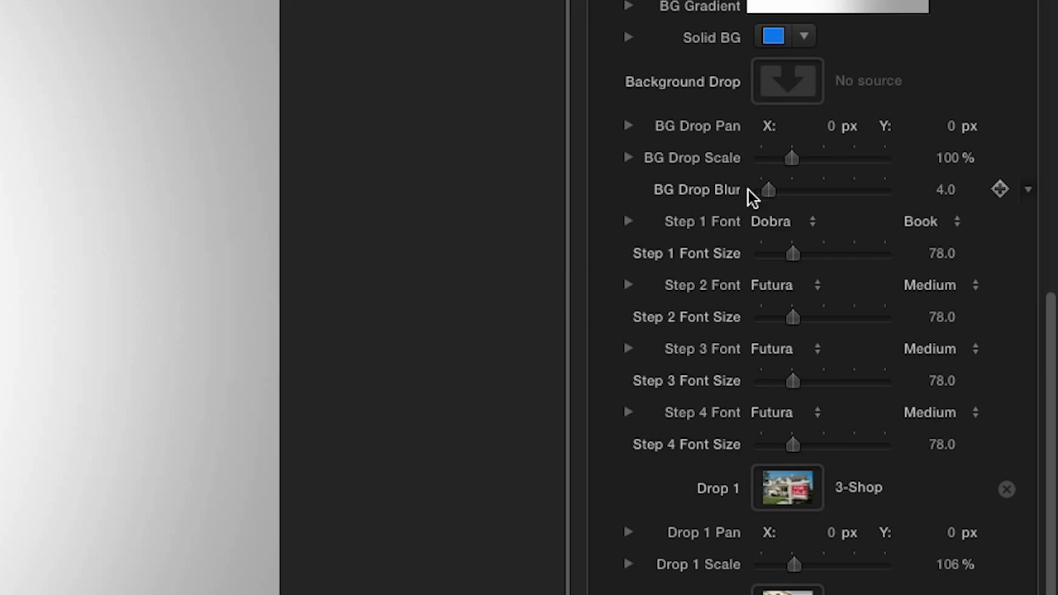
left_click(934, 222)
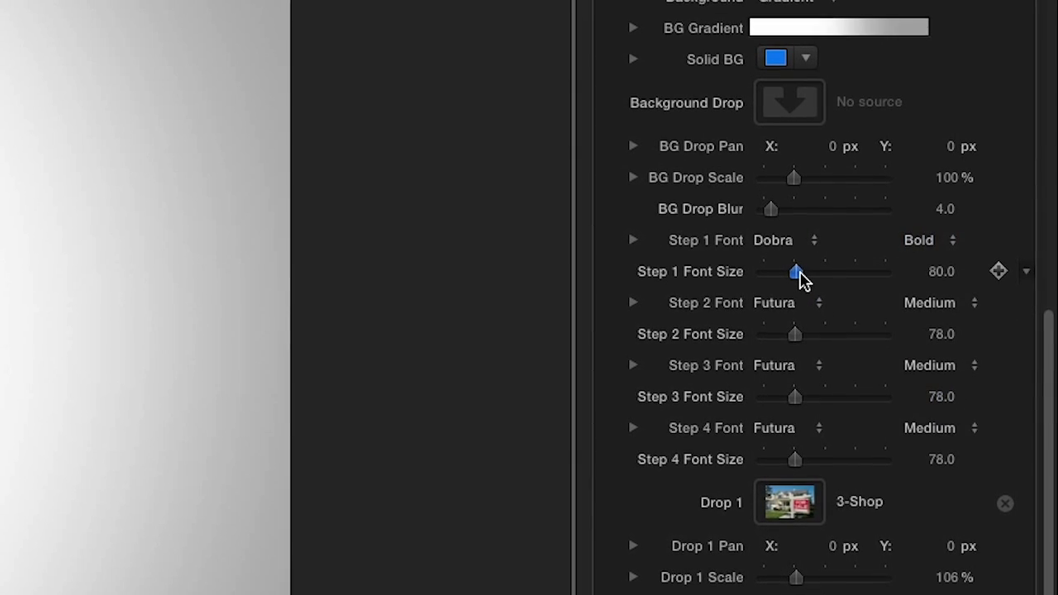
scroll("up", 3)
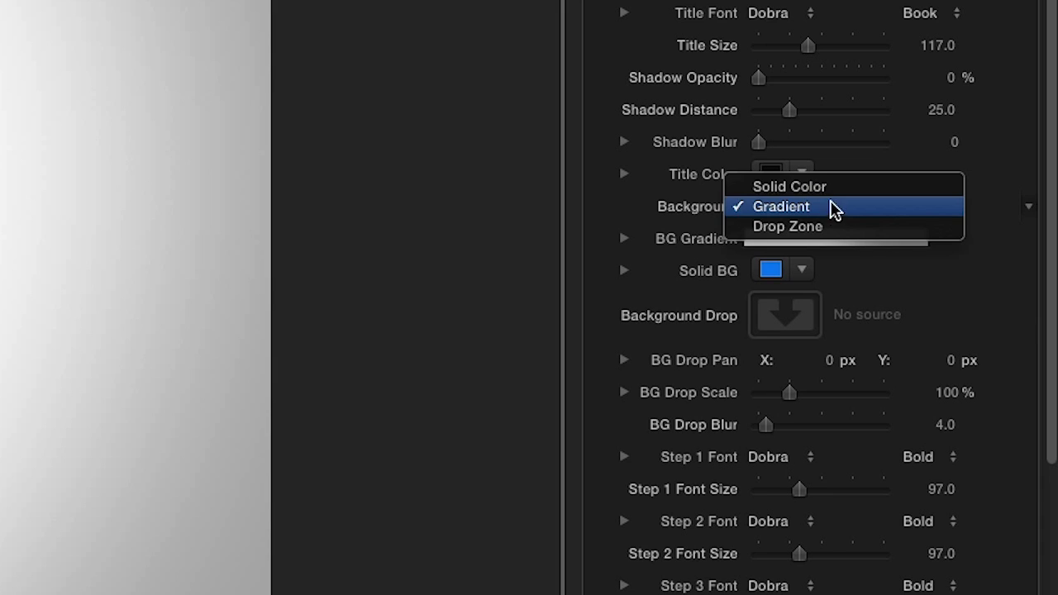
left_click(789, 186)
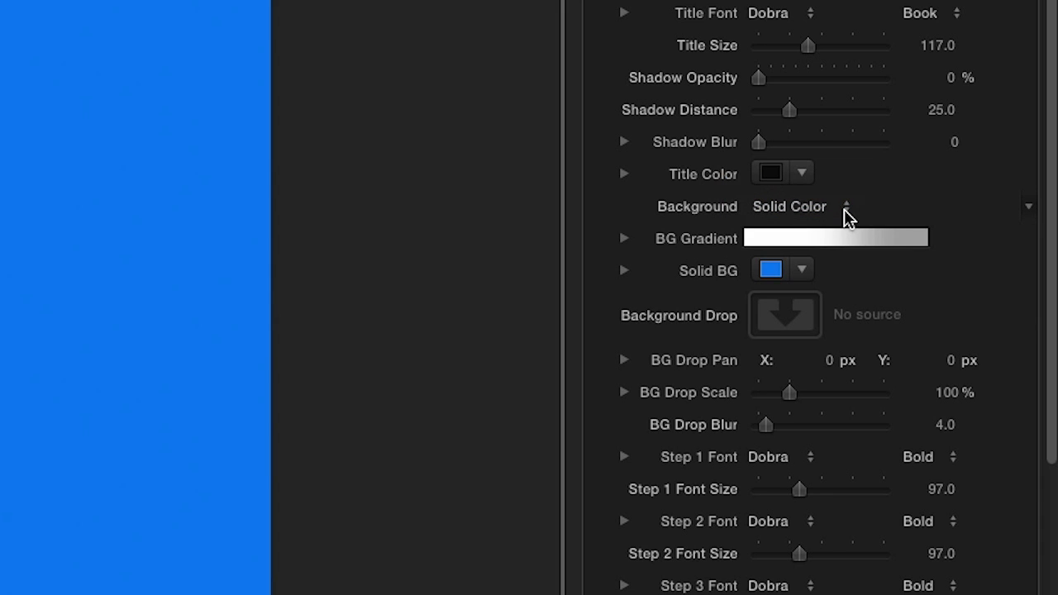
left_click(797, 207)
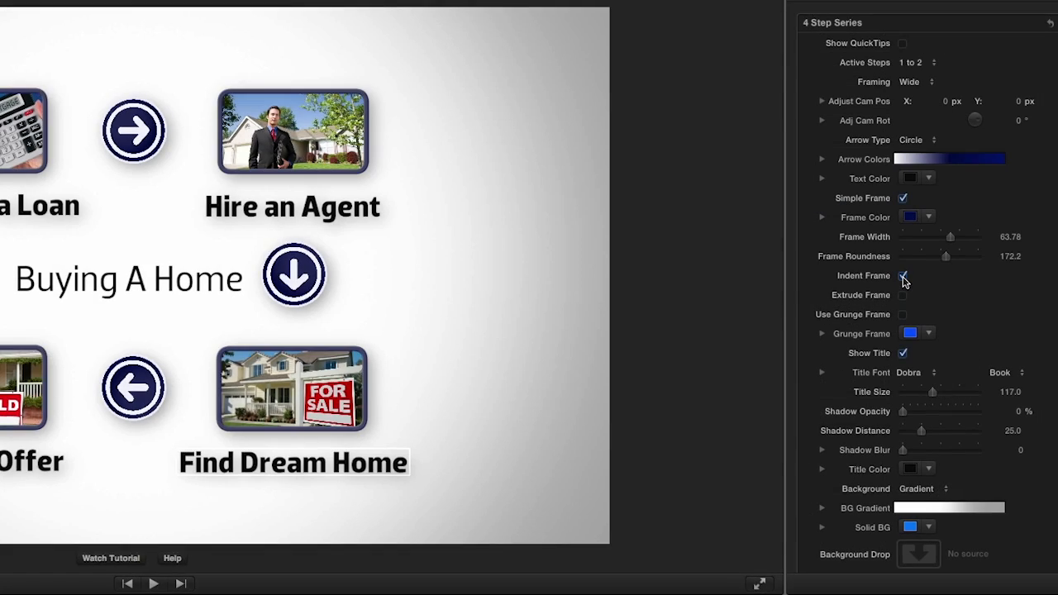
Toggle the Indent and Extrude photo frame styles, then drag a second step transition onto the timeline
left_click(903, 277)
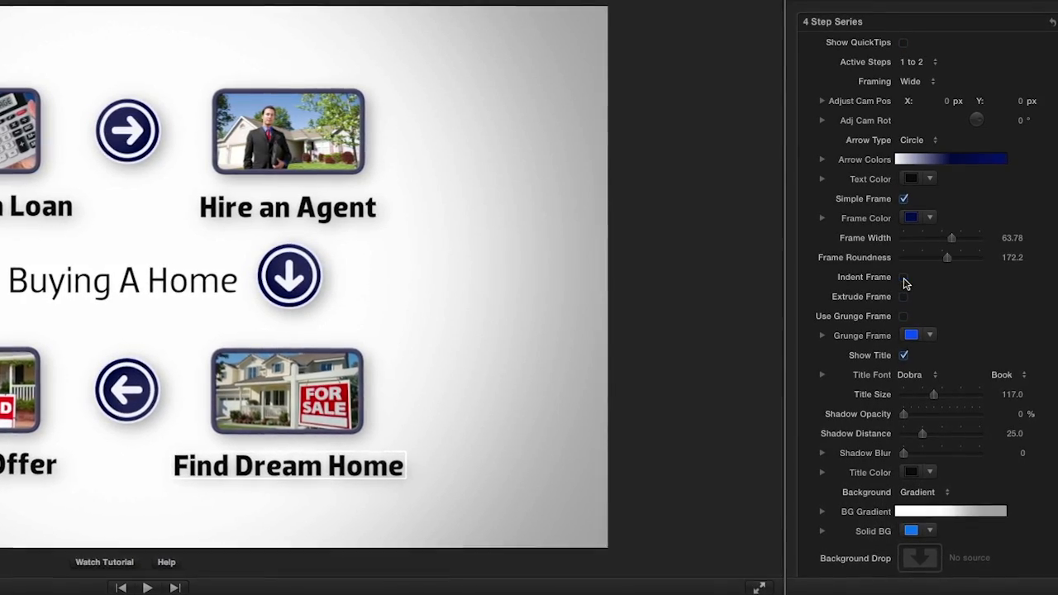
left_click(905, 298)
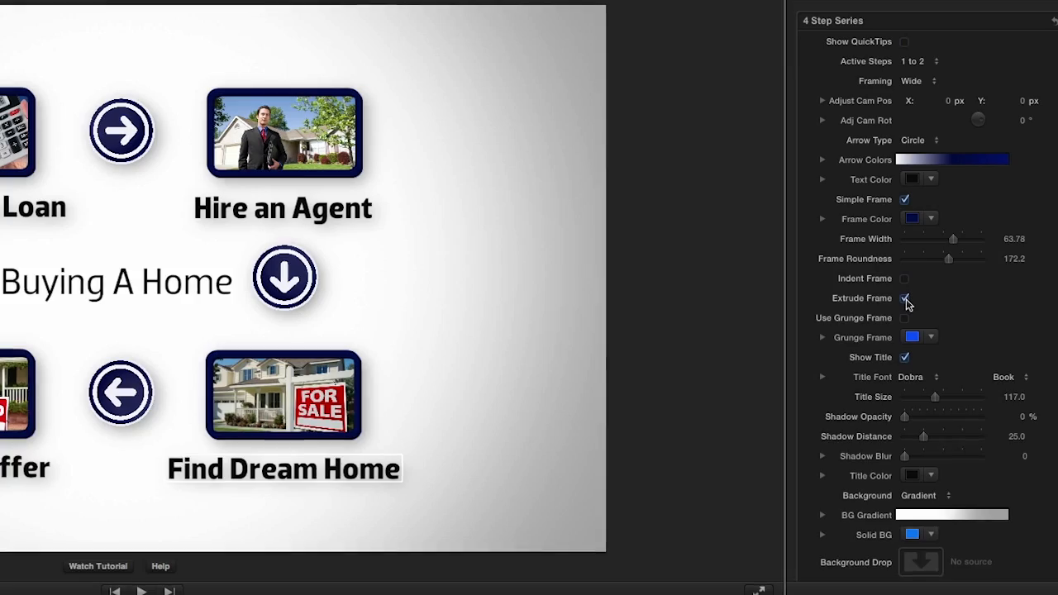
left_click(905, 299)
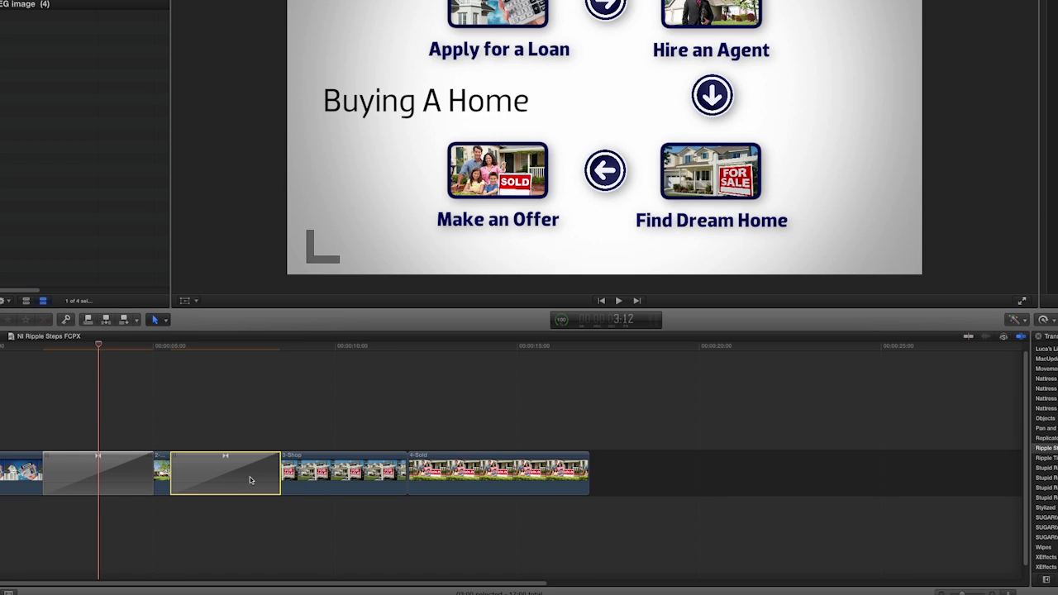
left_click_drag(225, 473, 403, 473)
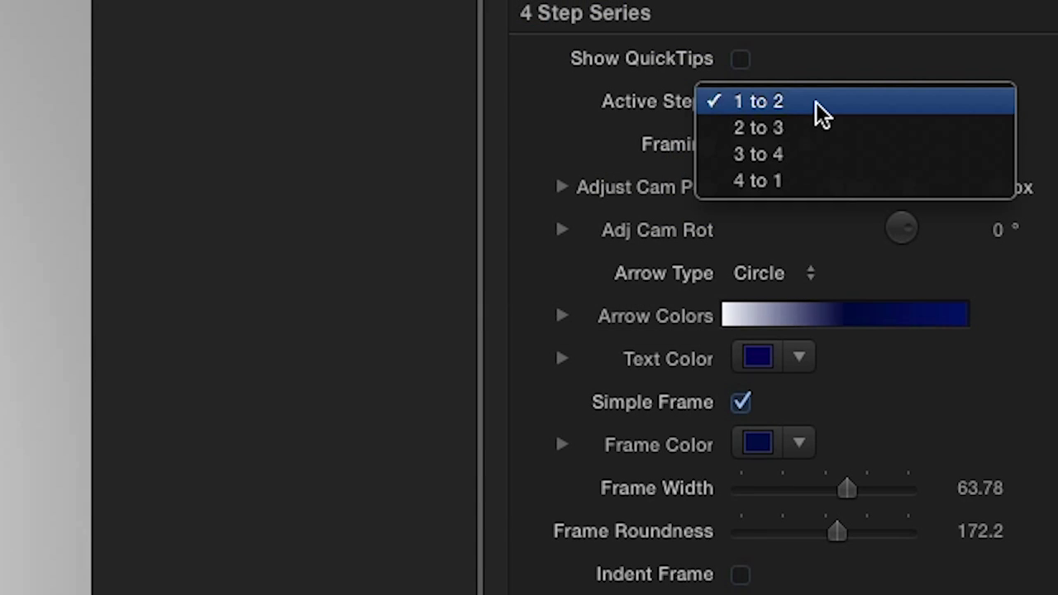
Set the second transition's Active Steps to 2 to 3 and Framing to Medium
left_click(758, 101)
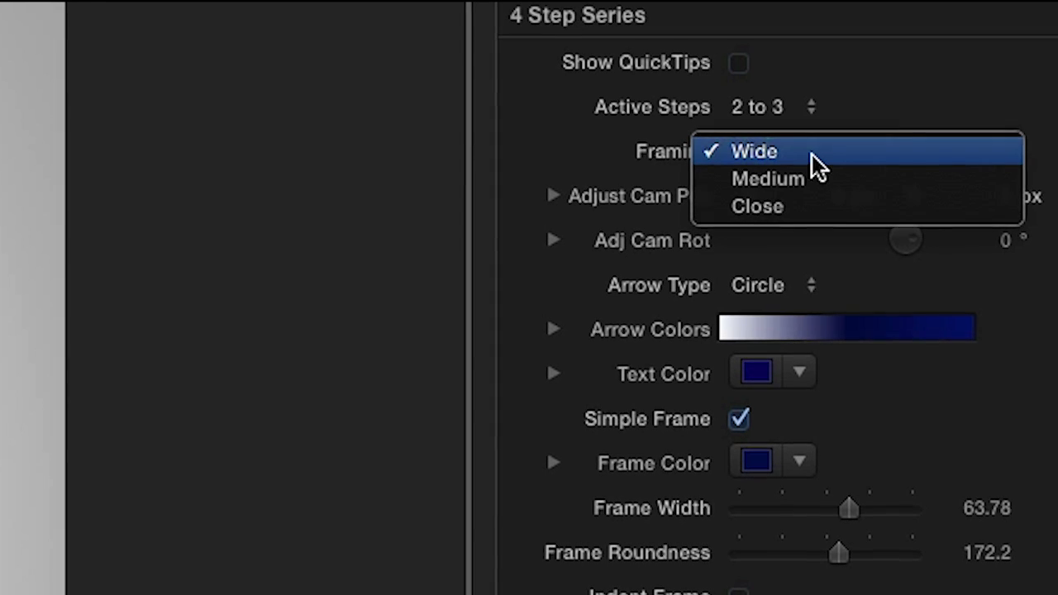
left_click(767, 179)
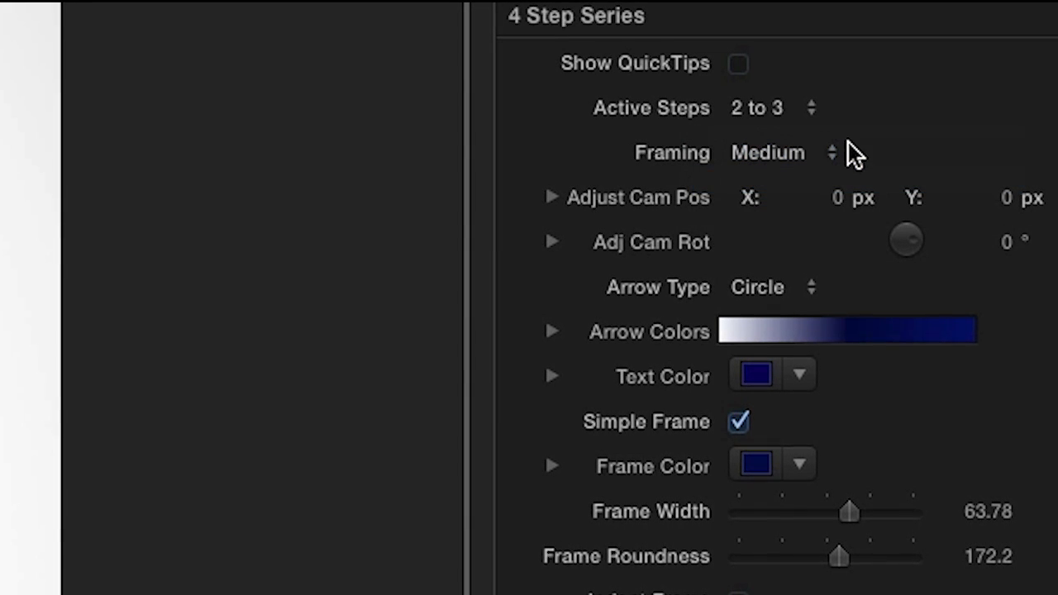